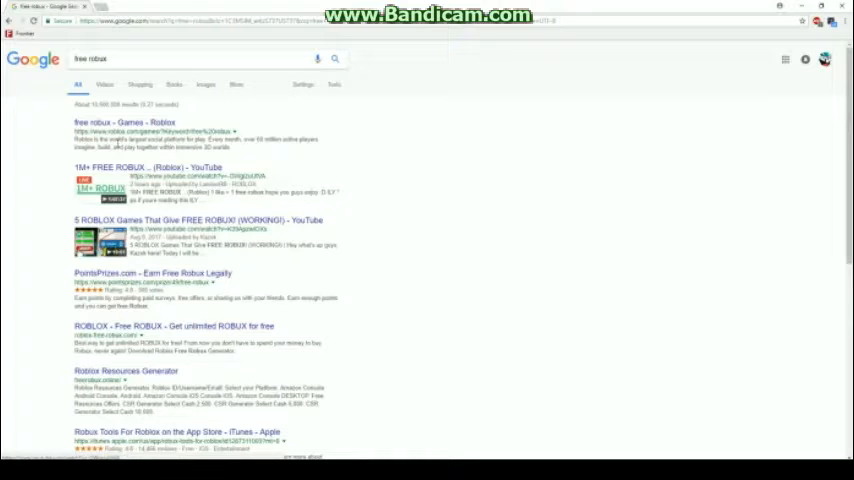
Open the top result, 'free robux - Games - Roblox', from the search results
click(128, 122)
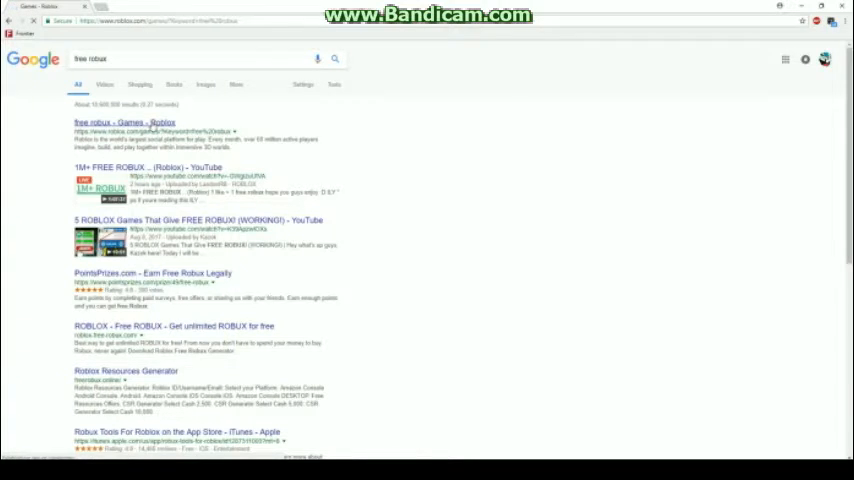